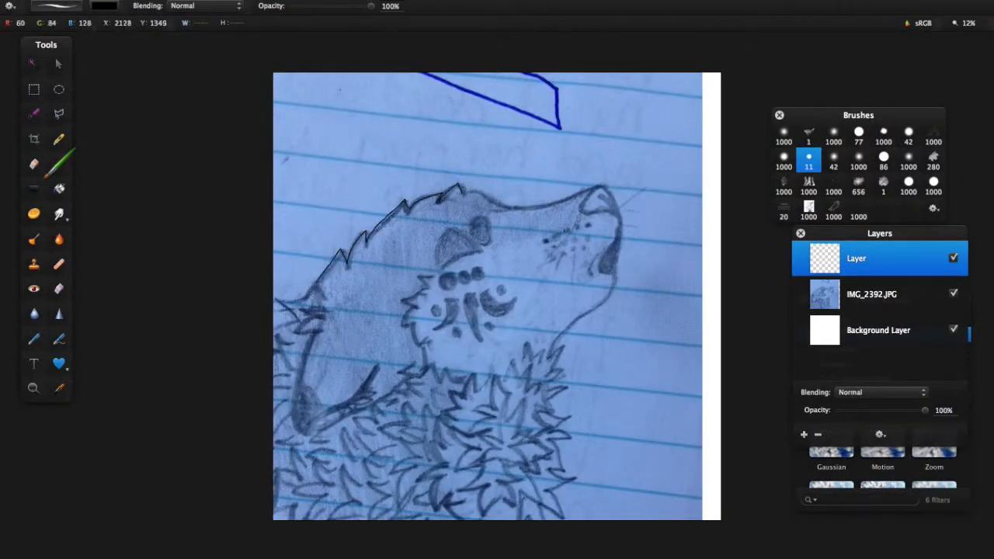
Step: Trace the wolf's back outline and inner ear curve in thin black ink
drag(458, 189, 555, 338)
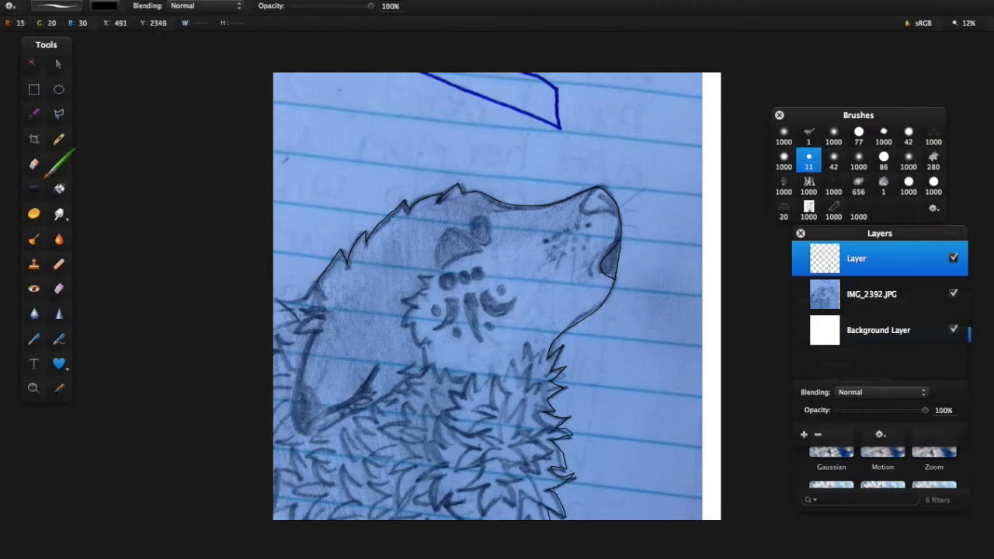
click(953, 295)
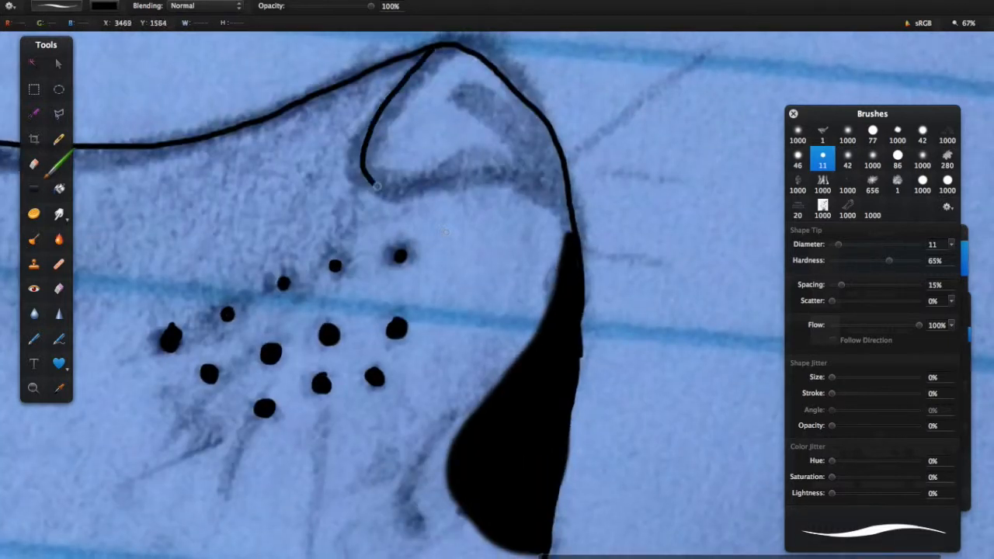
drag(376, 186, 567, 225)
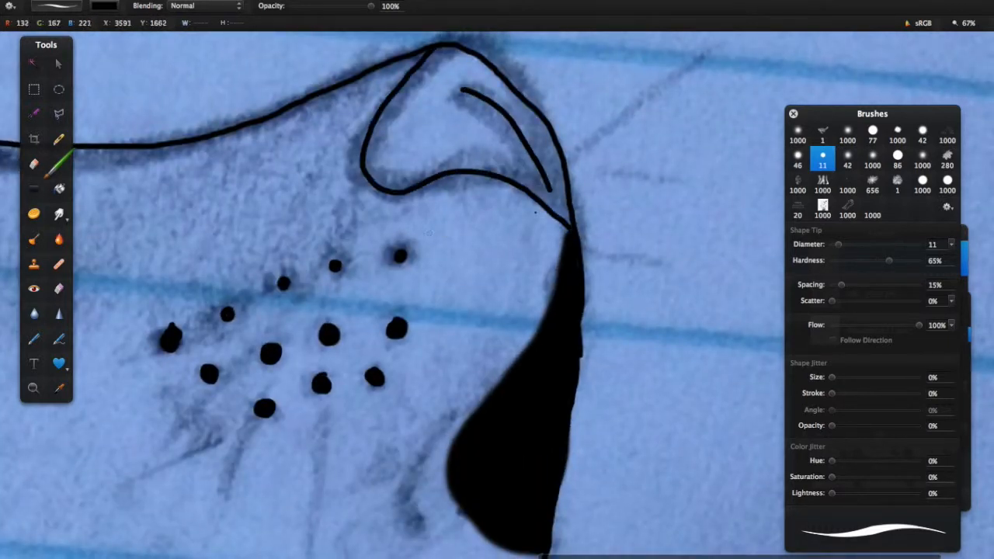
Step: Erase stray parts of the traced lines to clean up the outline
click(848, 155)
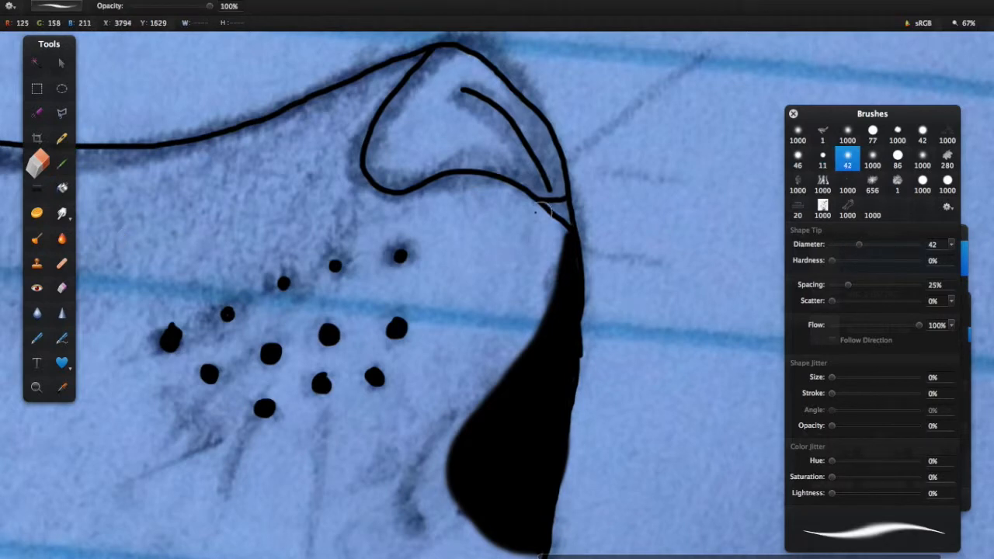
click(823, 158)
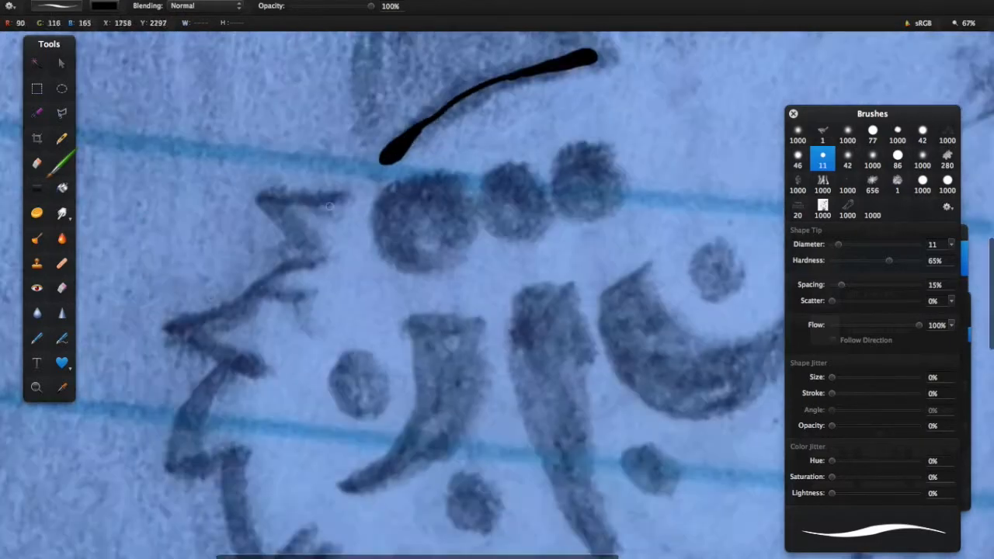
click(35, 387)
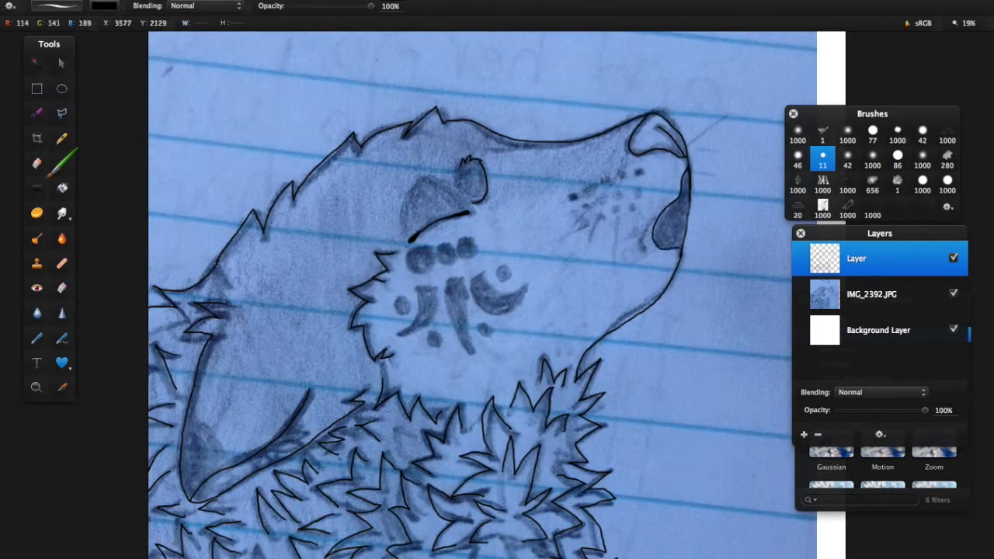
Step: Check the line art without the sketch photo, then fade the photo to about half opacity
click(954, 294)
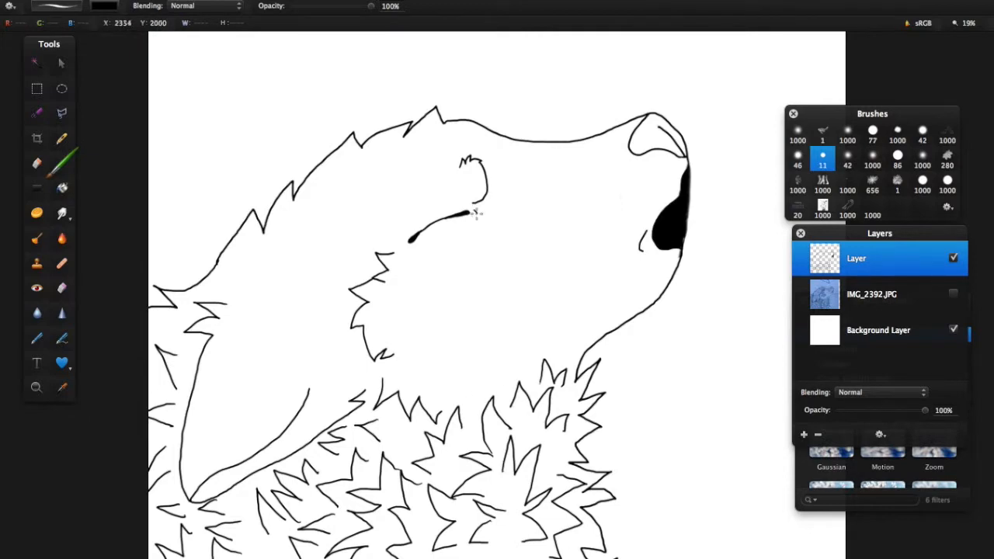
click(804, 434)
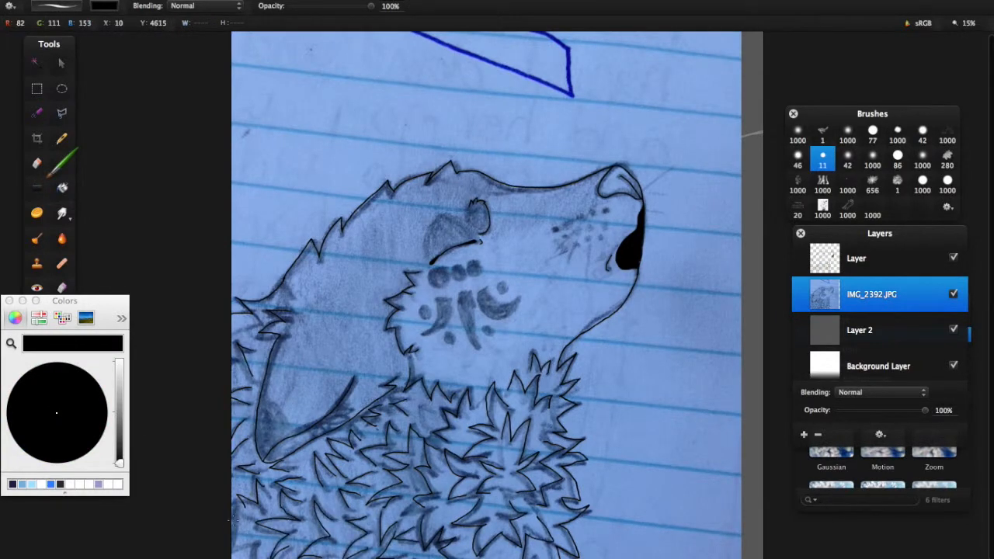
drag(924, 410, 882, 410)
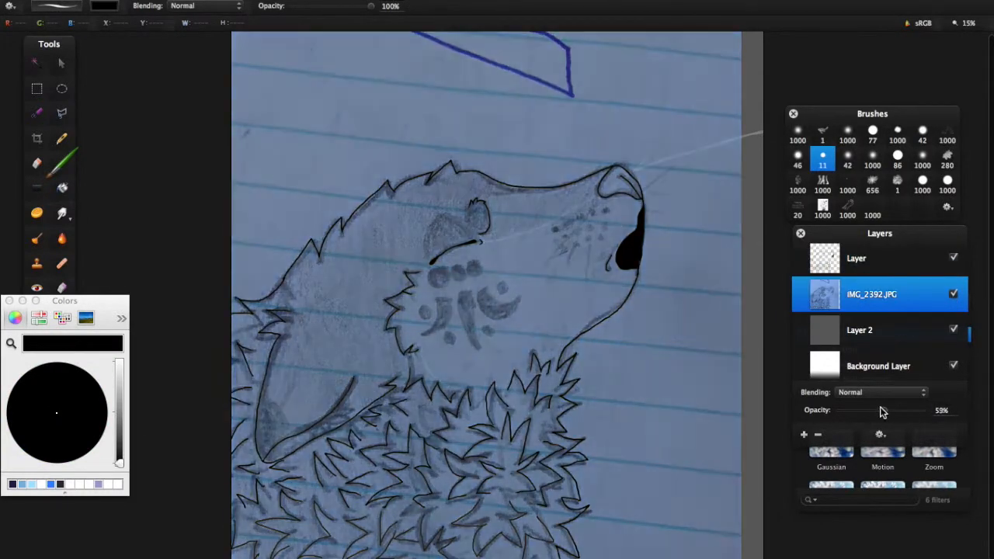
click(857, 257)
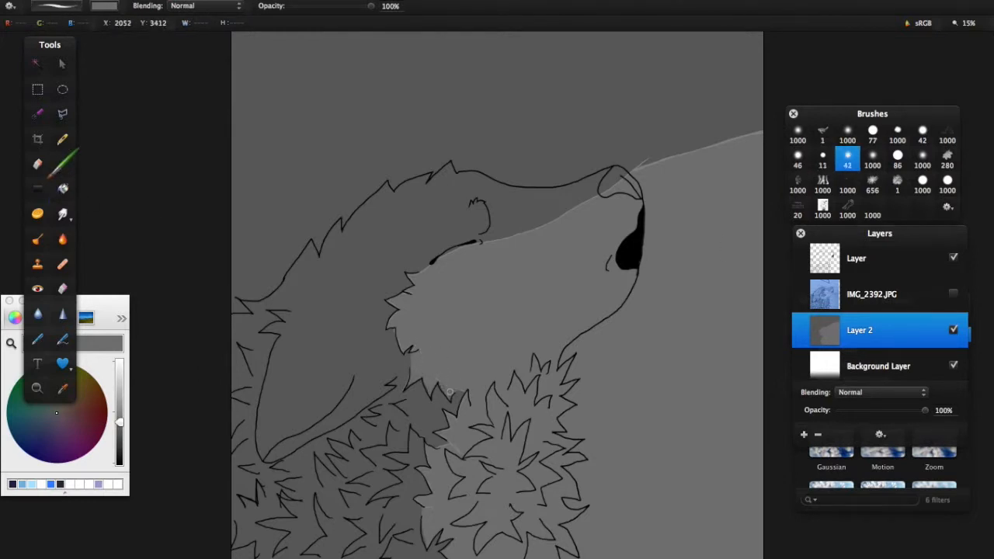
Step: Paint dark grey markings on the wolf's face and shade the ear and neck darker
click(823, 158)
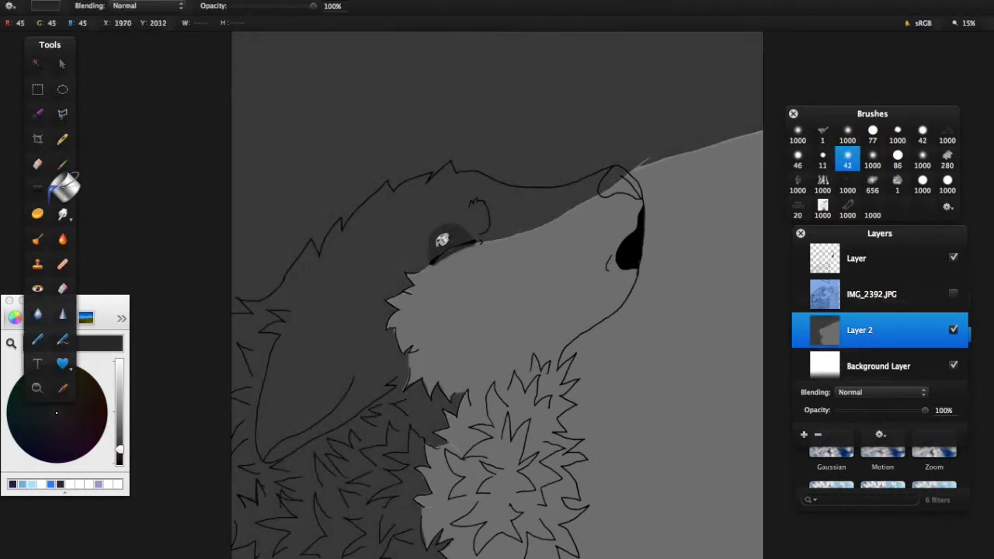
drag(435, 287, 473, 318)
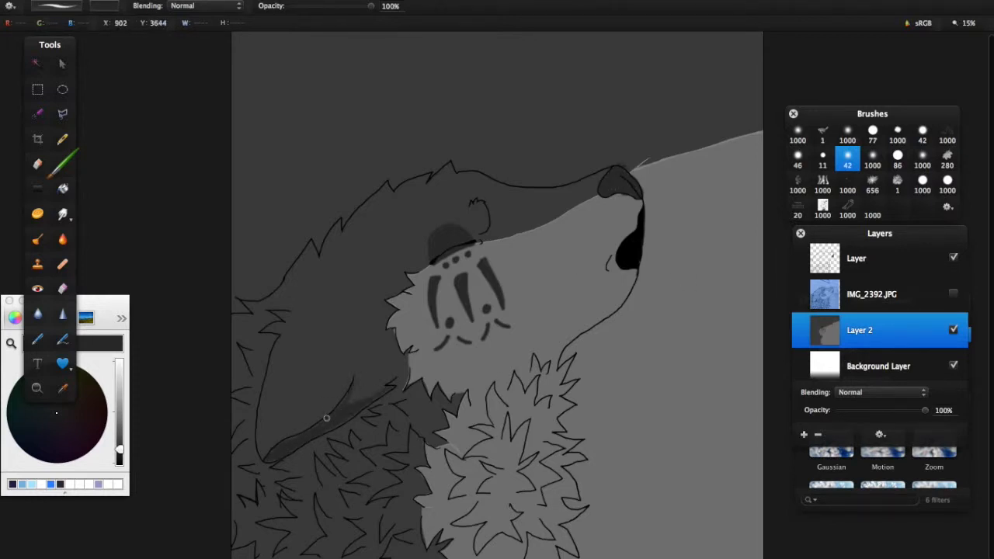
drag(326, 417, 311, 453)
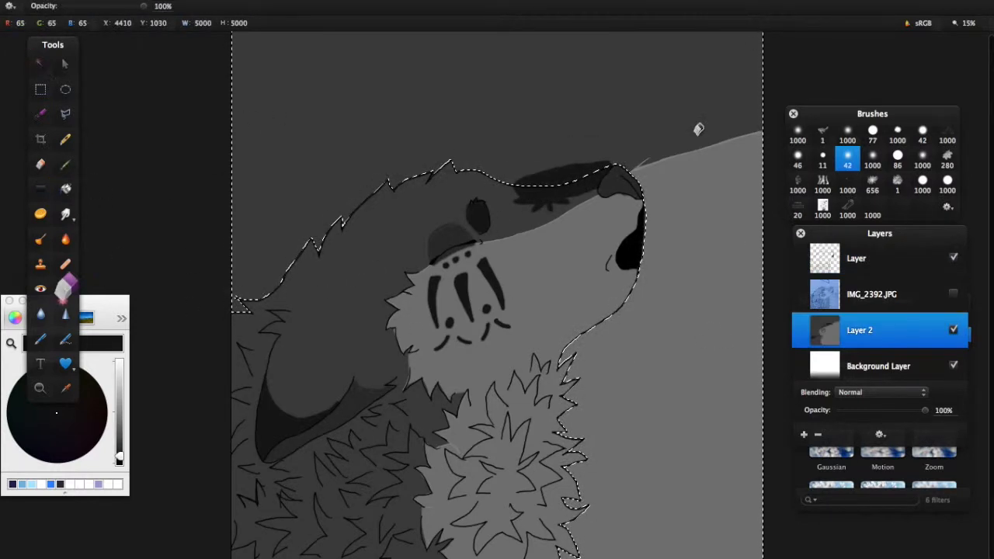
Step: Add a new layer for the dark starry sky and moon behind the wolf
click(804, 434)
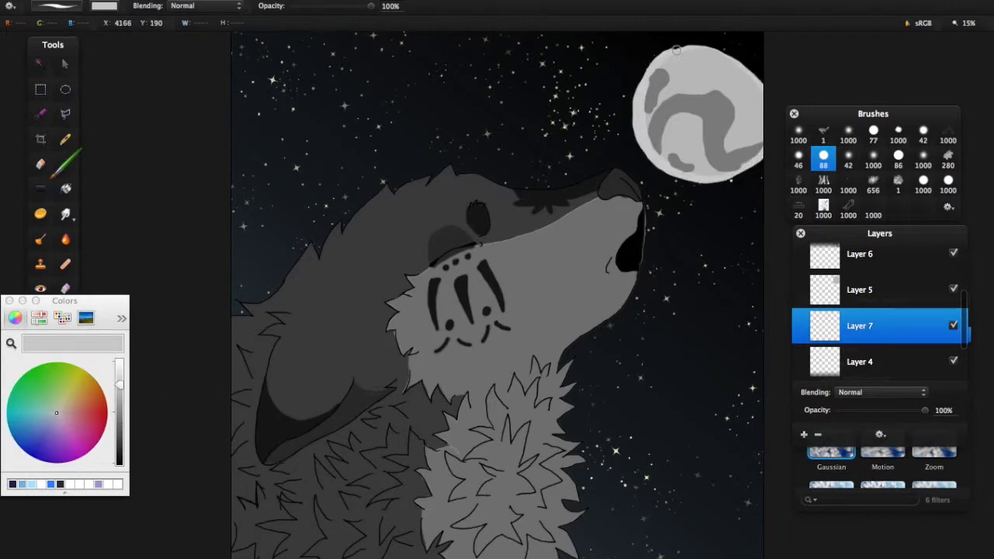
Step: Blur the first moon into a soft glowing ring with Gaussian Blur
click(830, 453)
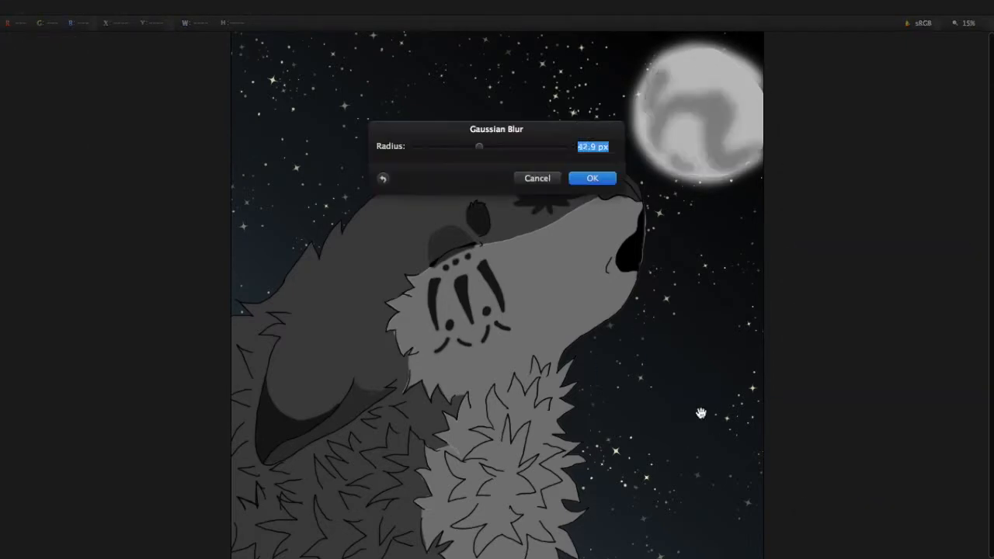
click(592, 177)
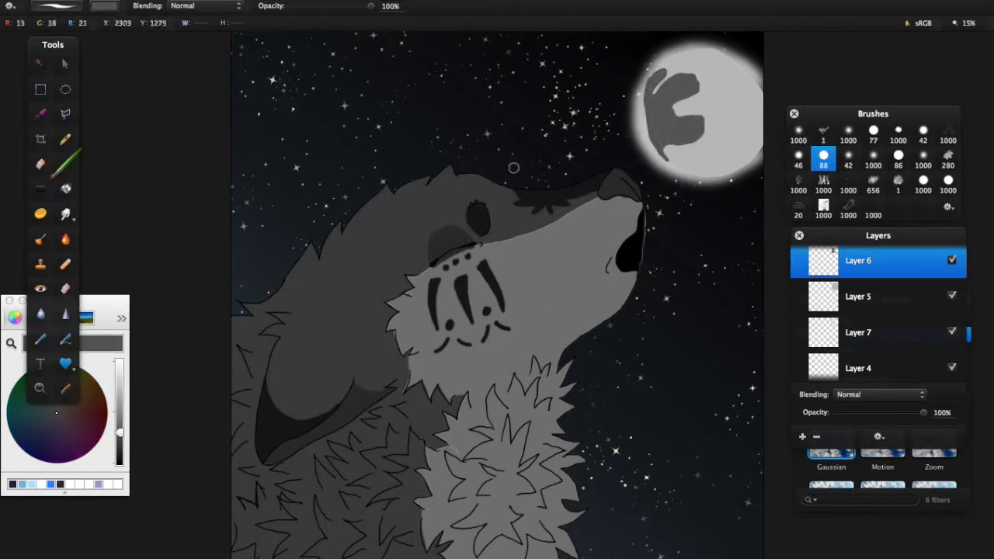
Step: Paint grey patches onto a new moon on its own layer in the upper-left sky
drag(698, 116, 707, 163)
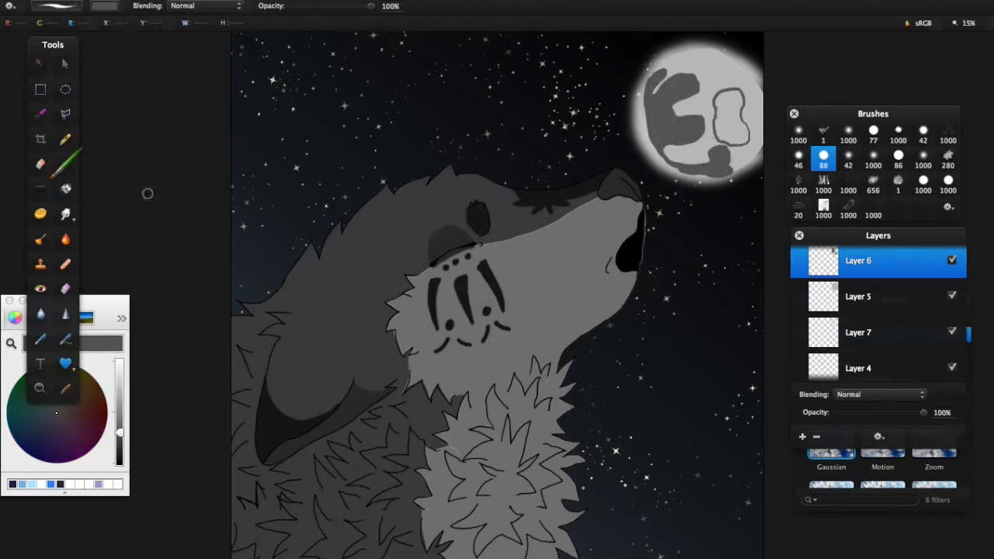
click(857, 295)
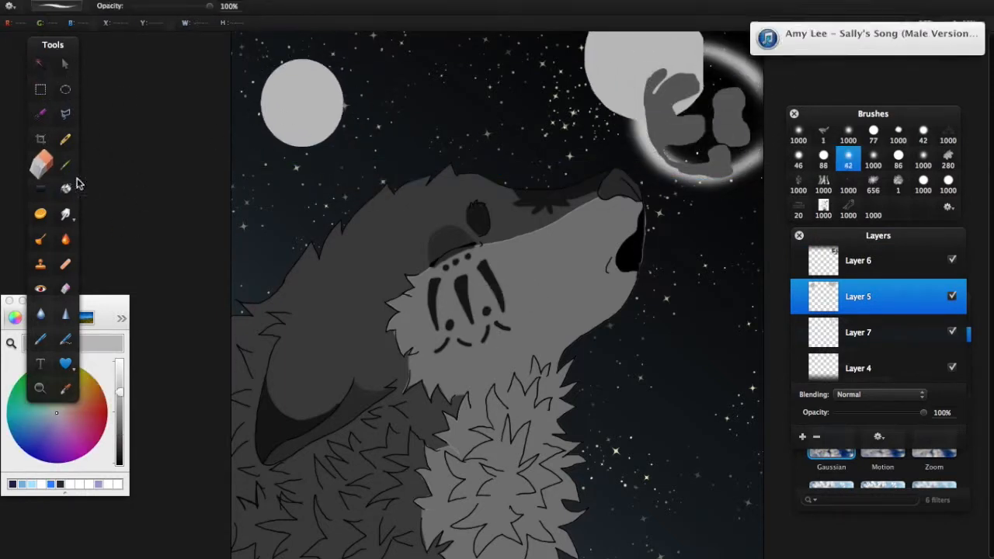
click(857, 261)
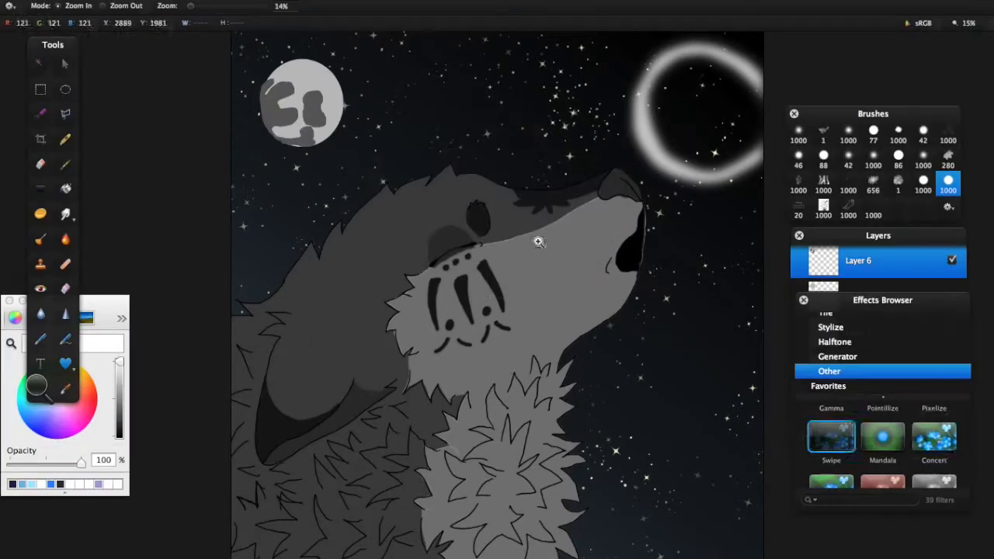
Step: Apply a Gaussian blur with a raised radius so the upper-left moon glows softly
click(933, 436)
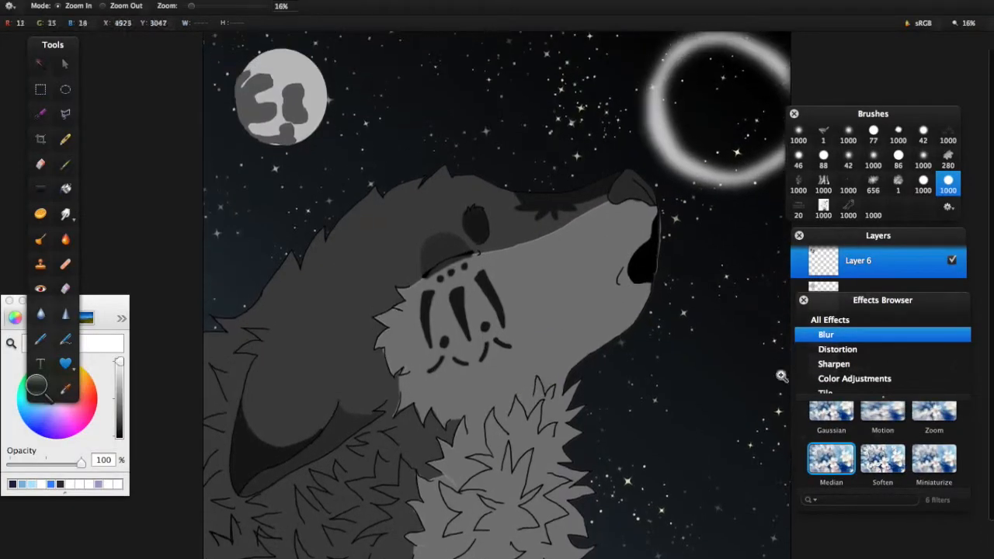
click(831, 419)
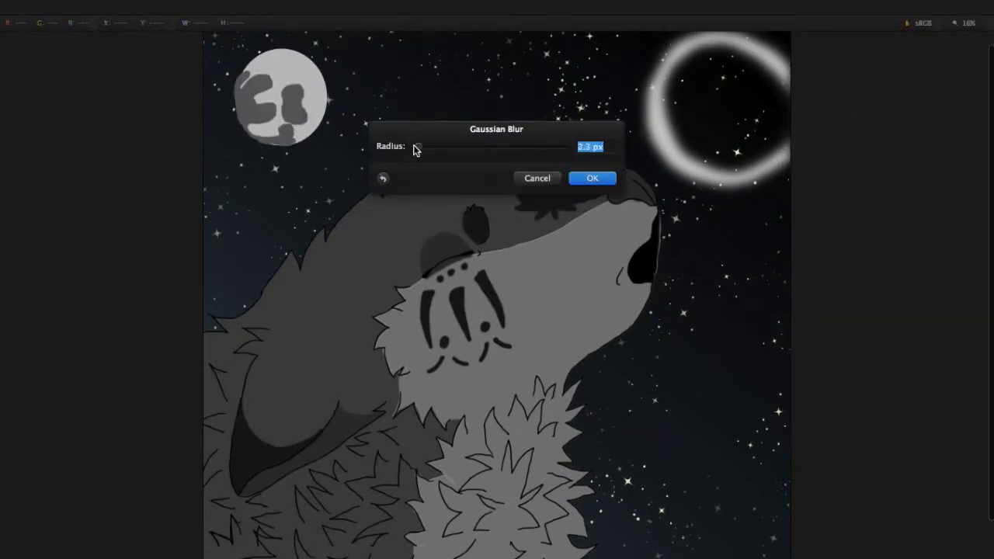
click(592, 177)
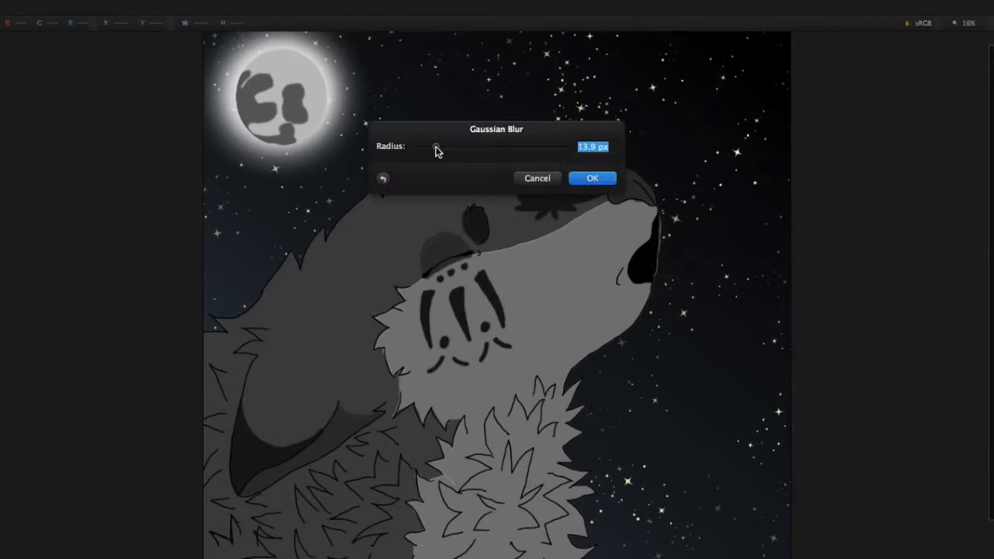
click(592, 177)
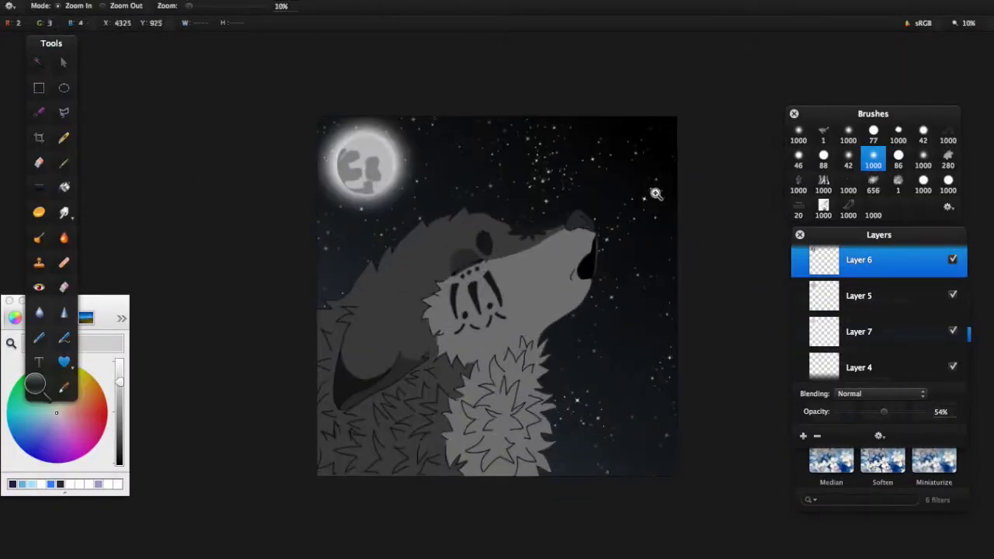
Step: Brush pale blue-grey highlights along the wolf's ear, eye and chest fur edges on Layer 8
click(859, 295)
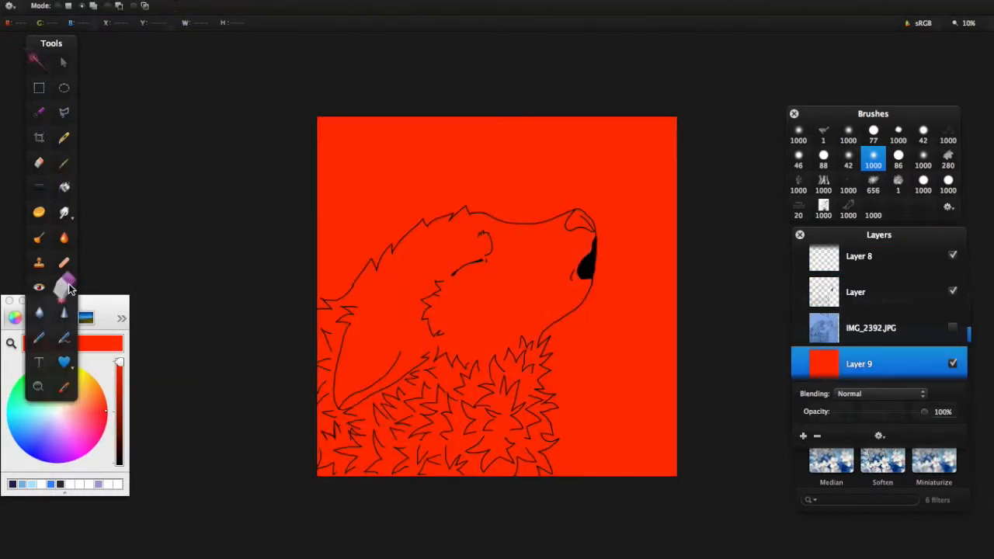
click(953, 363)
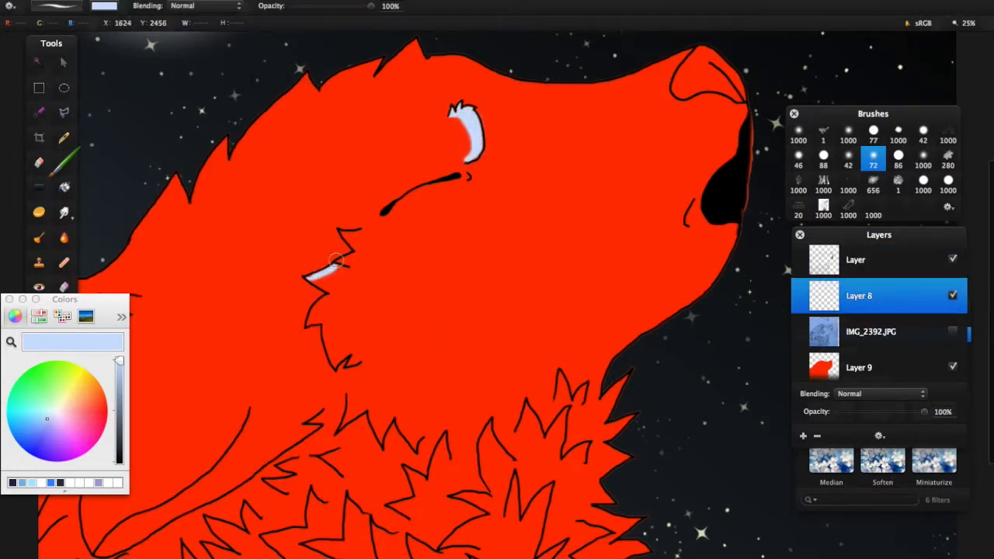
drag(339, 261, 675, 76)
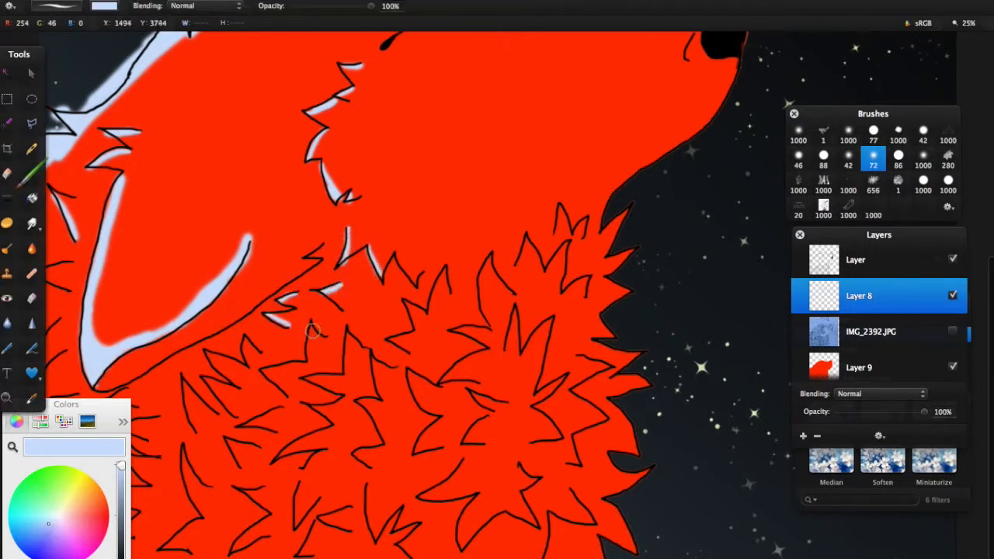
drag(314, 332, 314, 432)
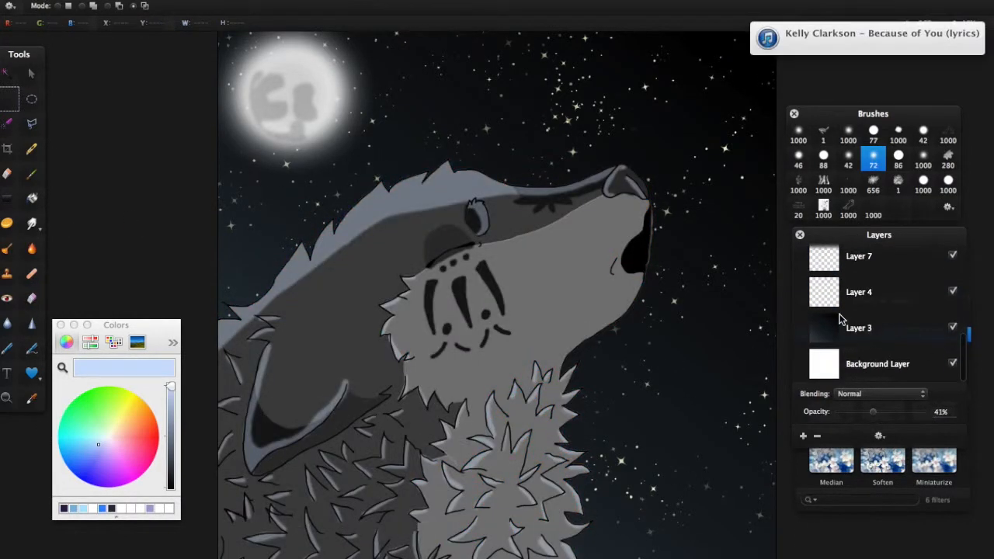
Step: Add empty Layer 10 above Layer 3 with the Layers palette + button
click(803, 434)
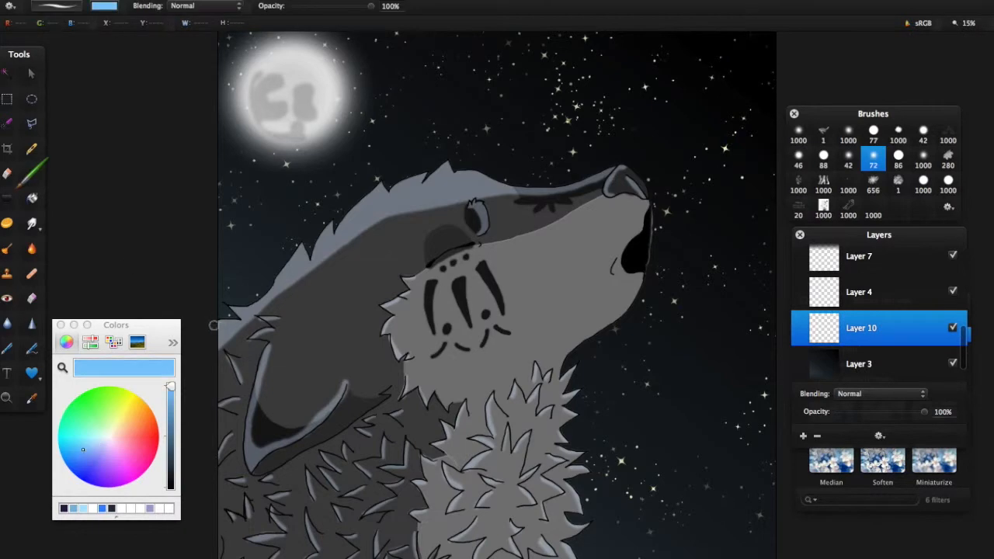